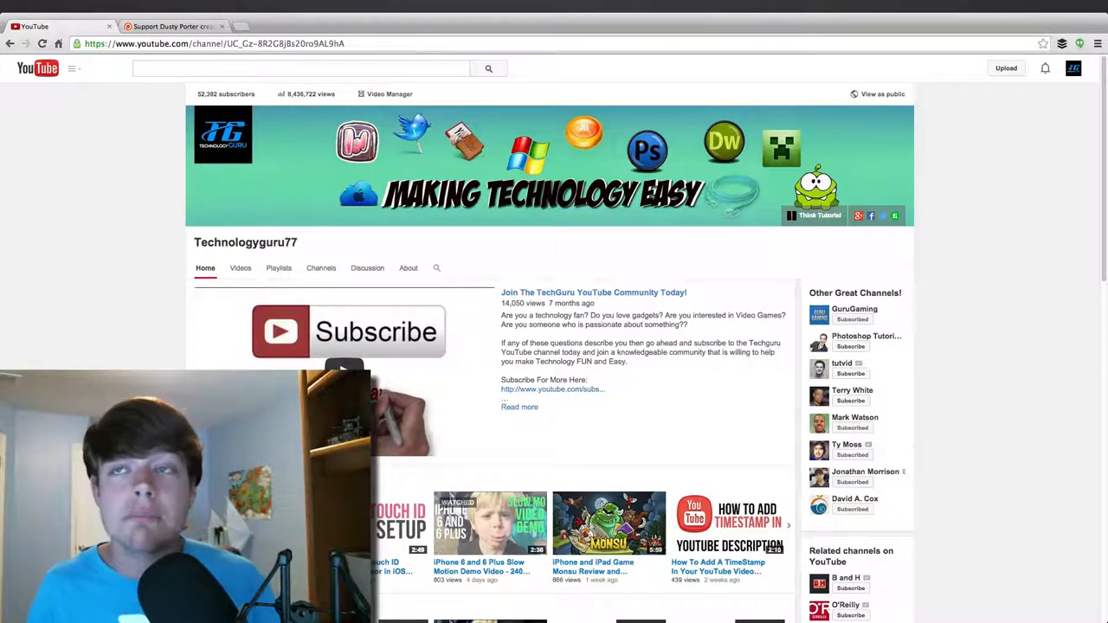
Step: Open the Patreon tab and scroll to the pledge tiers, then back to the top
left_click(169, 26)
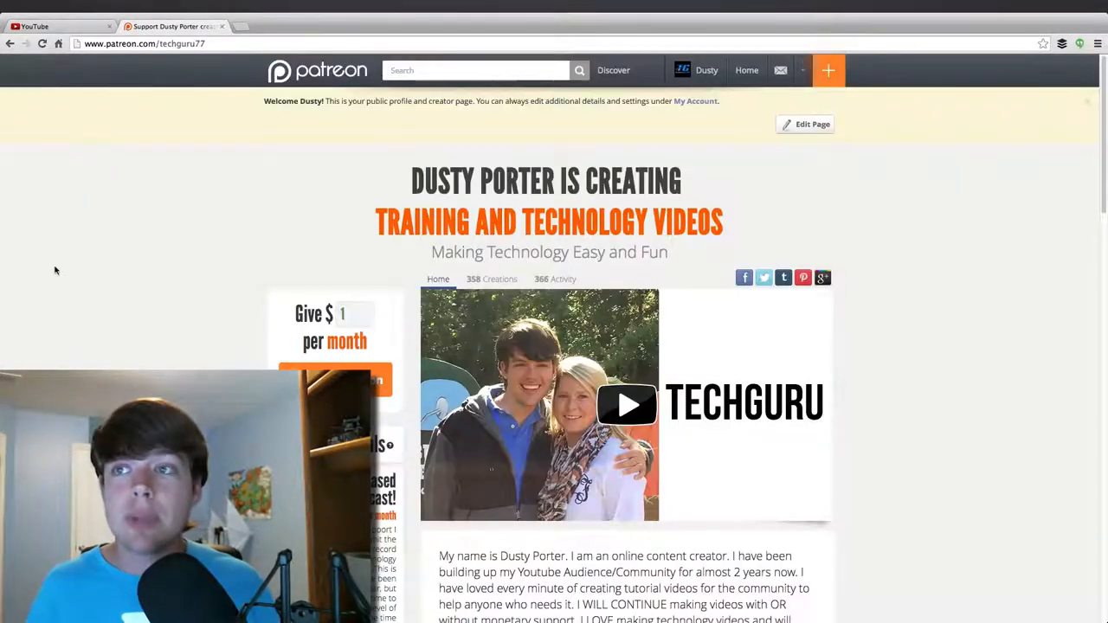
scroll("down", 3)
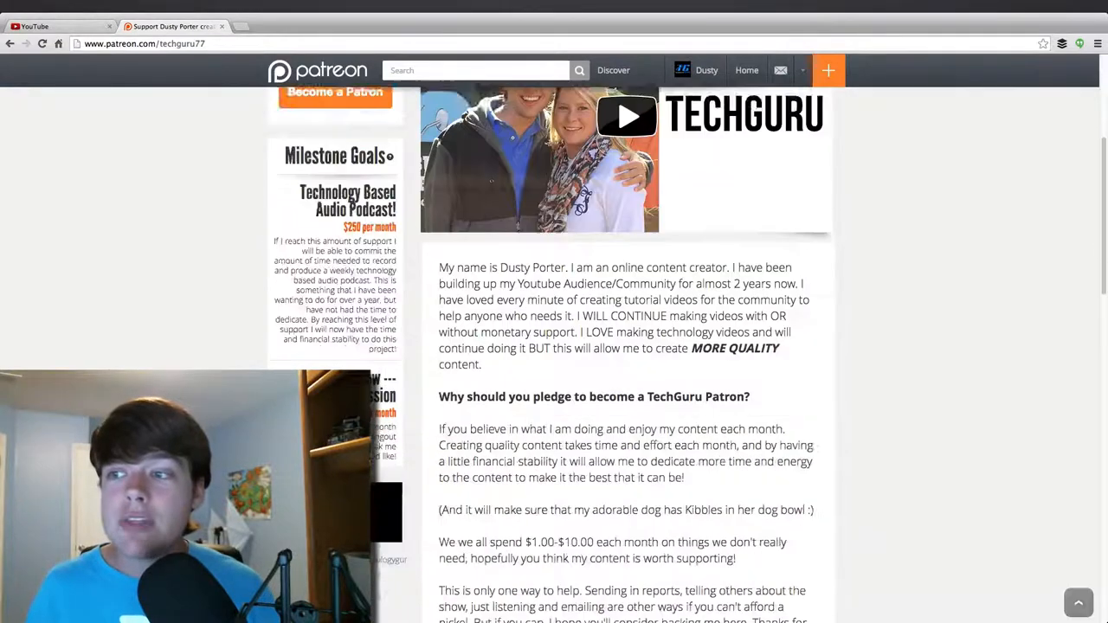
scroll("down", 3)
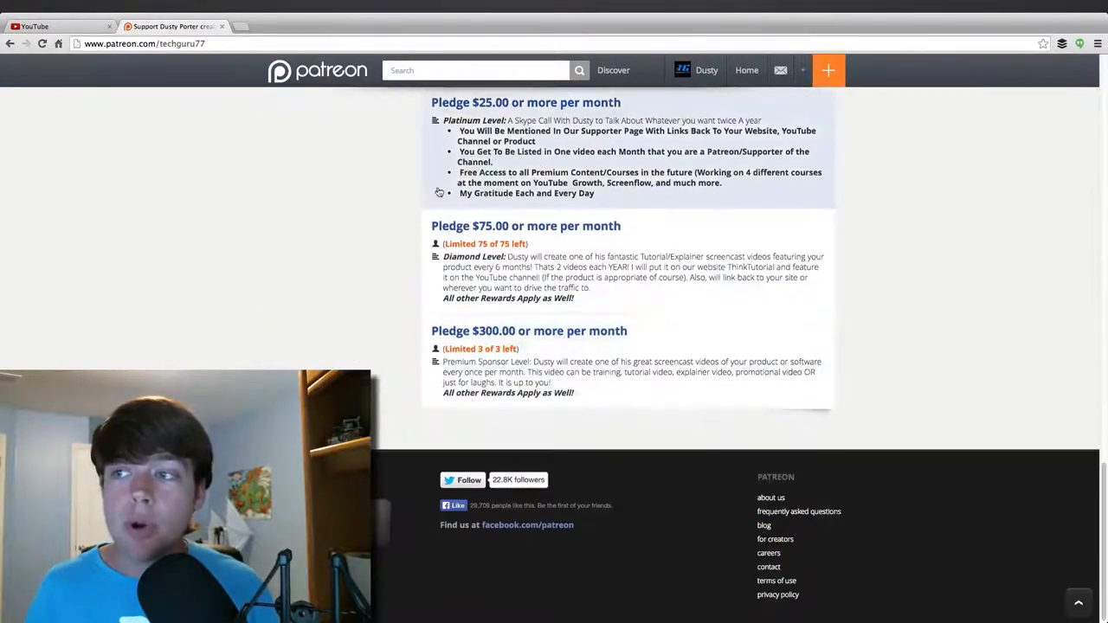
scroll("up", 3)
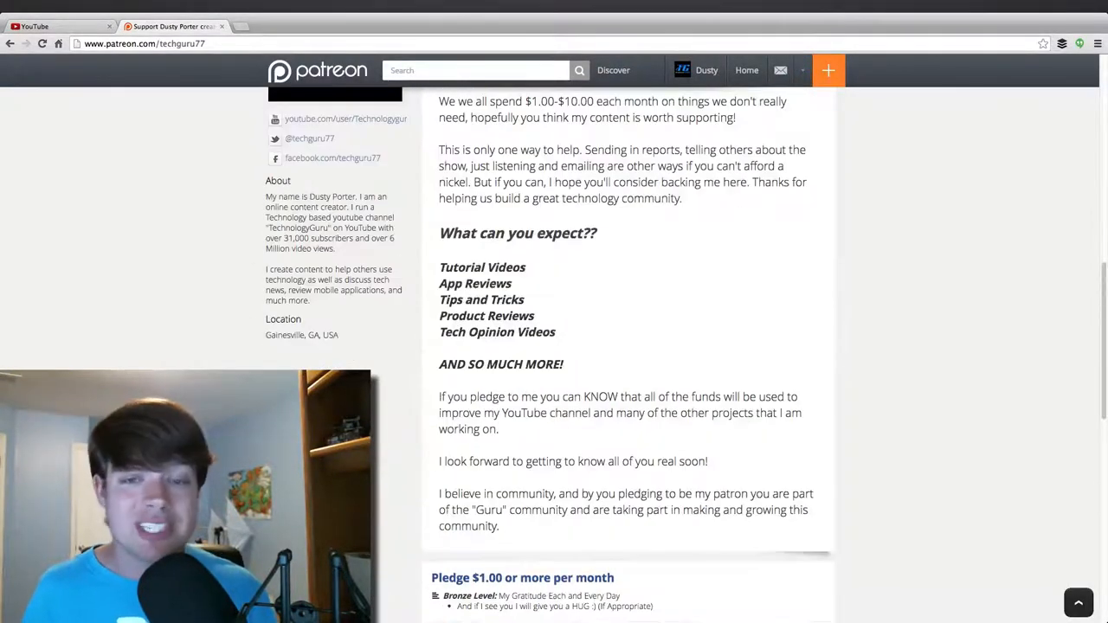
scroll("up", 3)
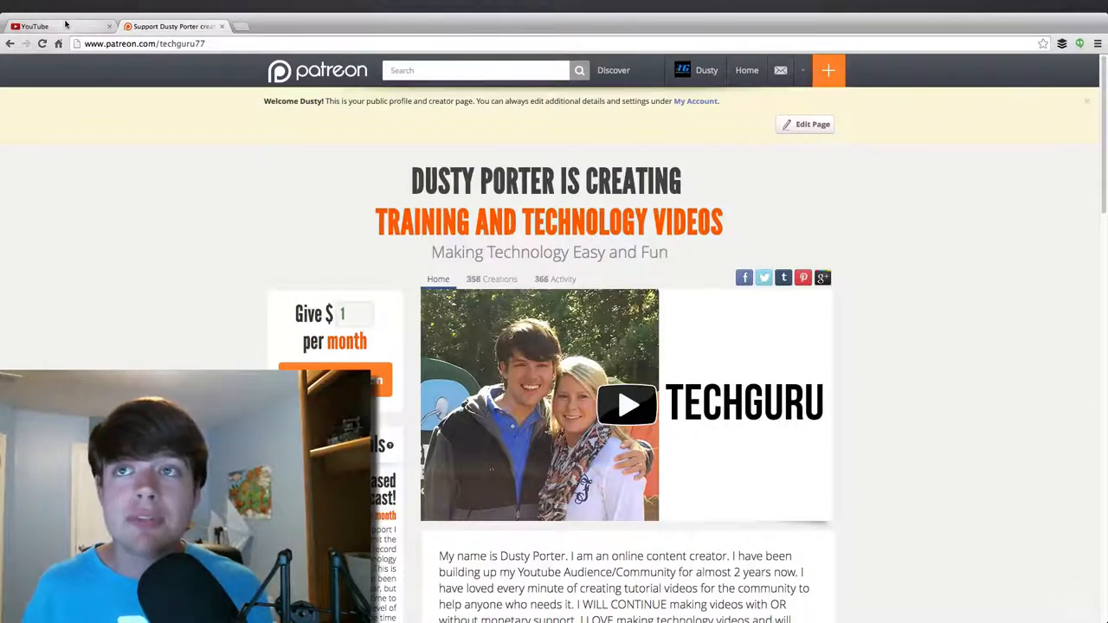